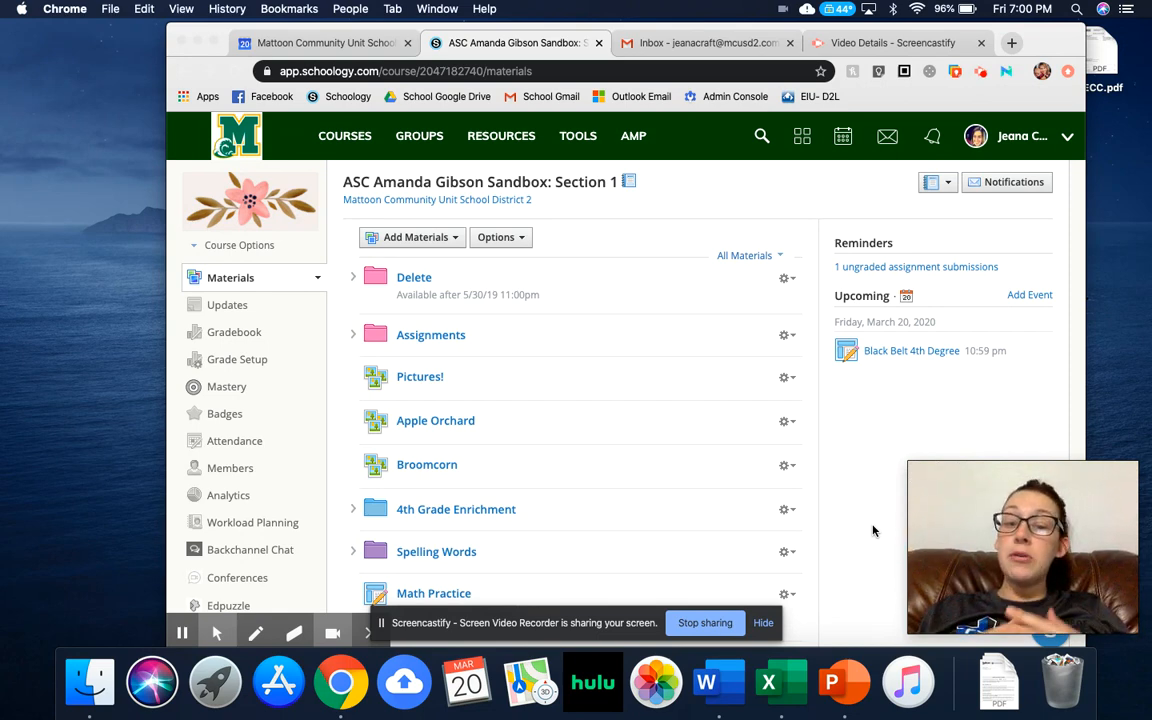
mouse_move(606, 448)
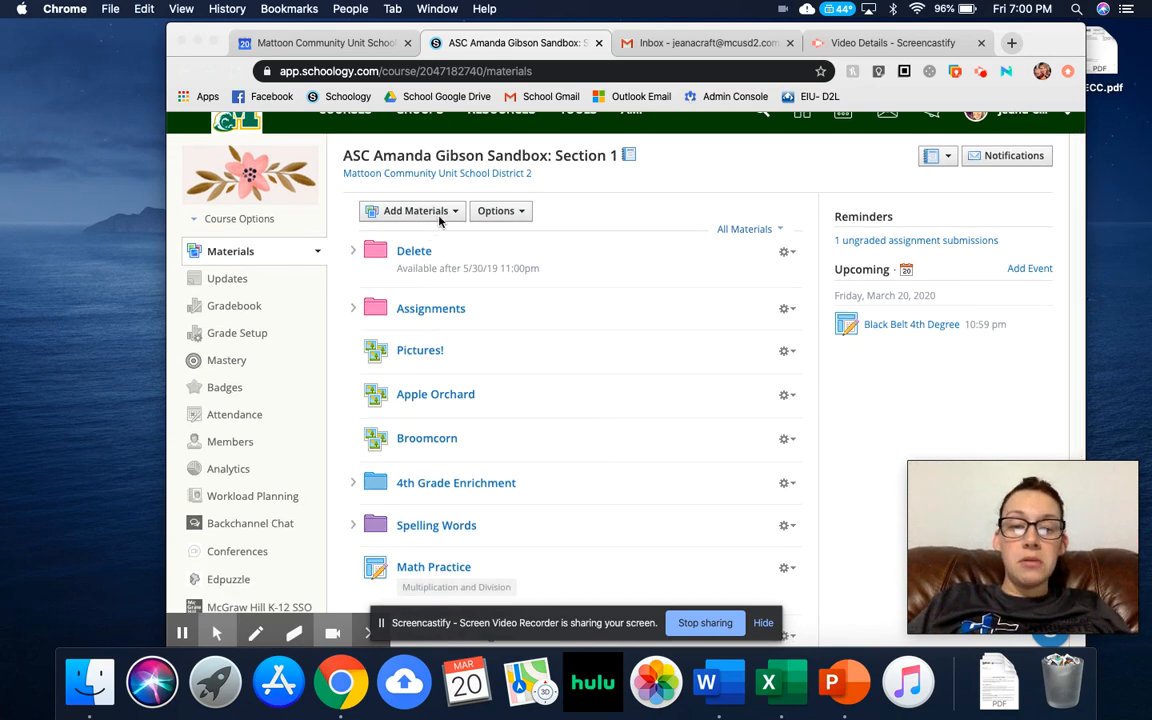
Step: Start a new course discussion titled 'Need Help?'
left_click(412, 212)
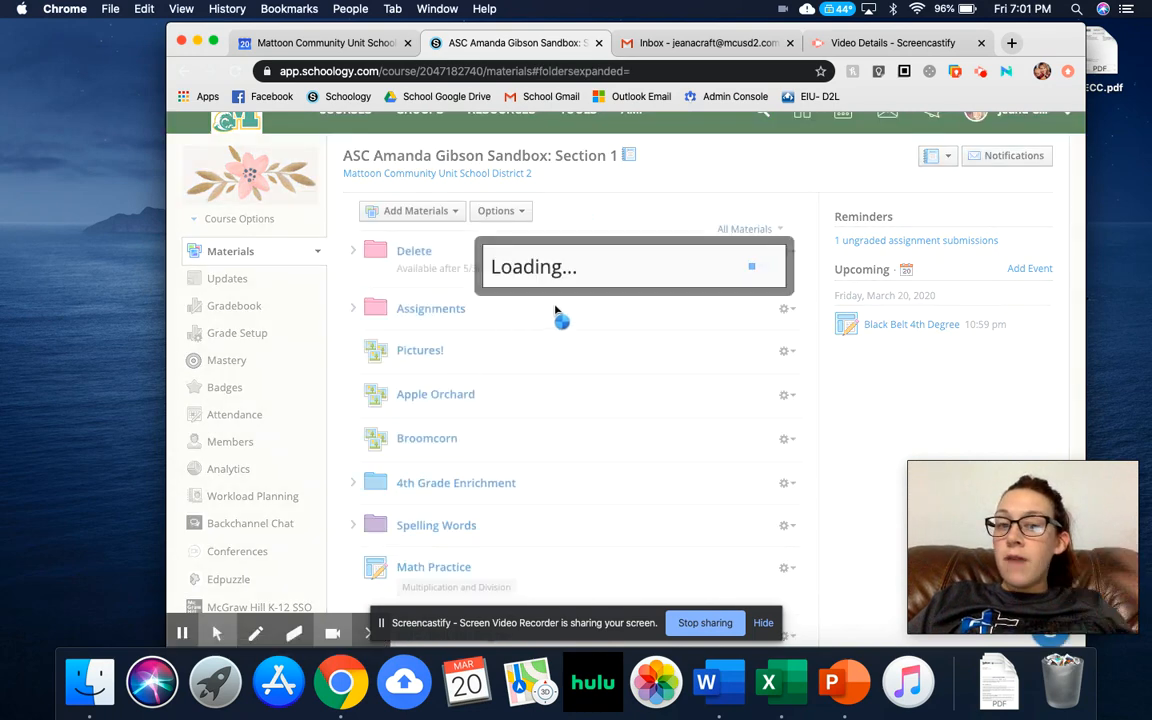
mouse_move(644, 298)
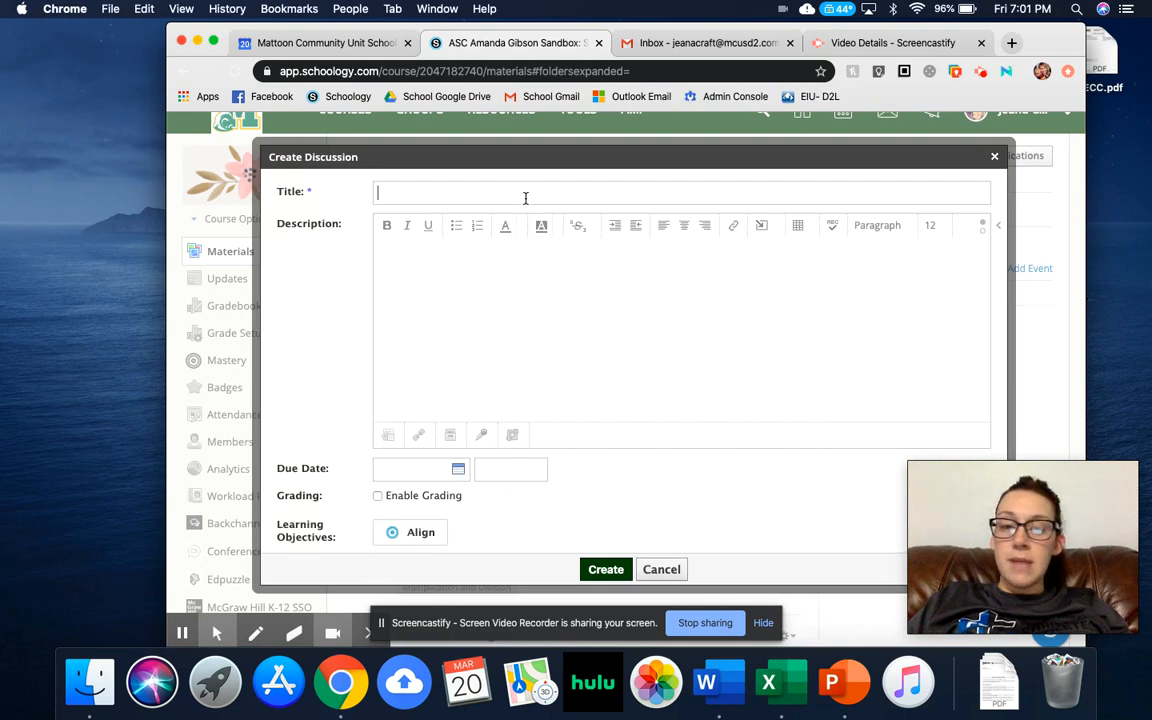
type("Need Help?")
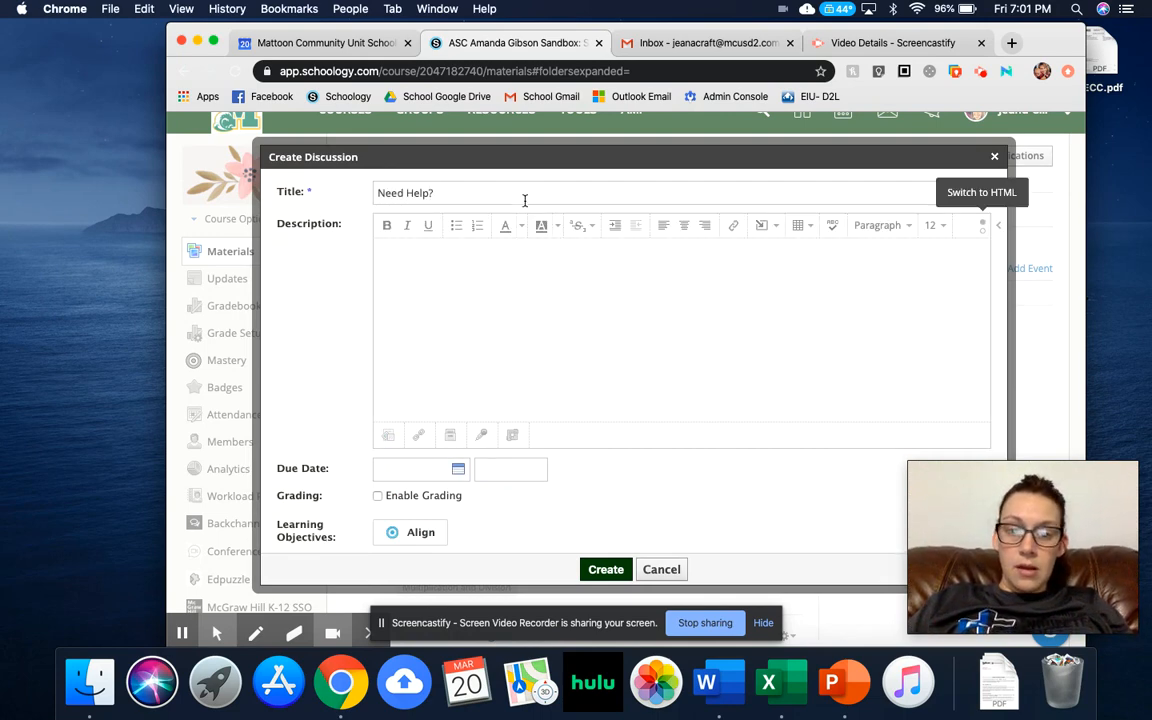
Step: Describe Monday 11 am–1 pm availability and ask students to comment when they'd like to chat
type("I'm")
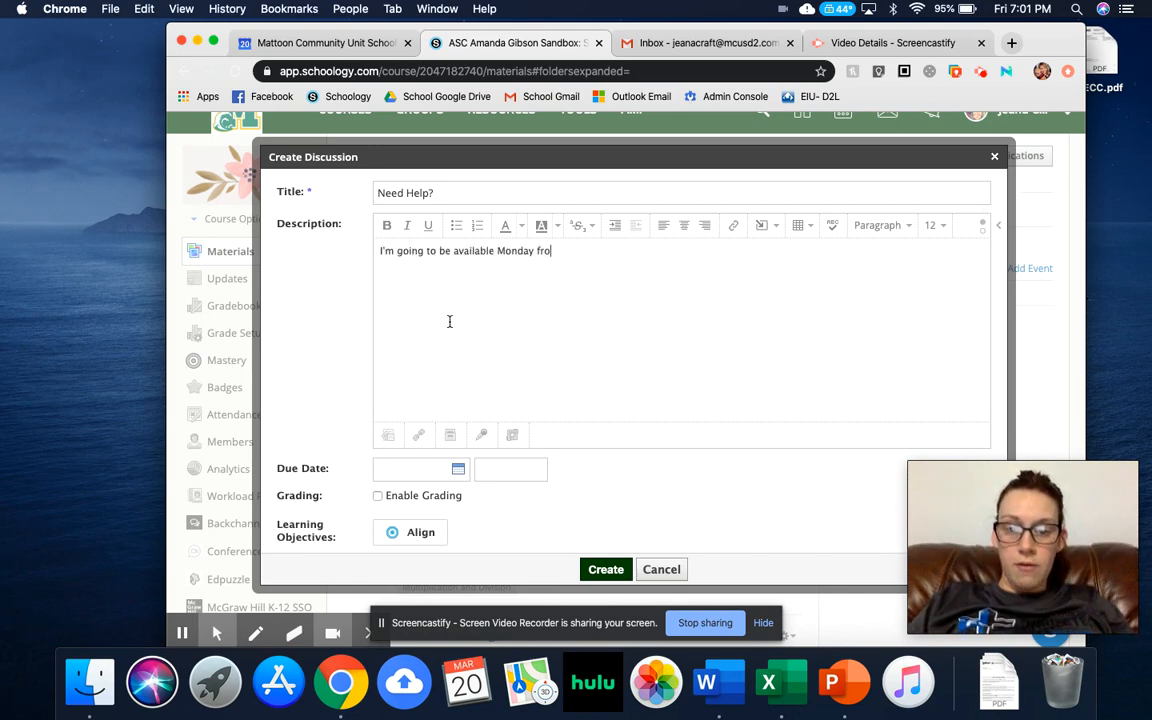
type("m 11 am-")
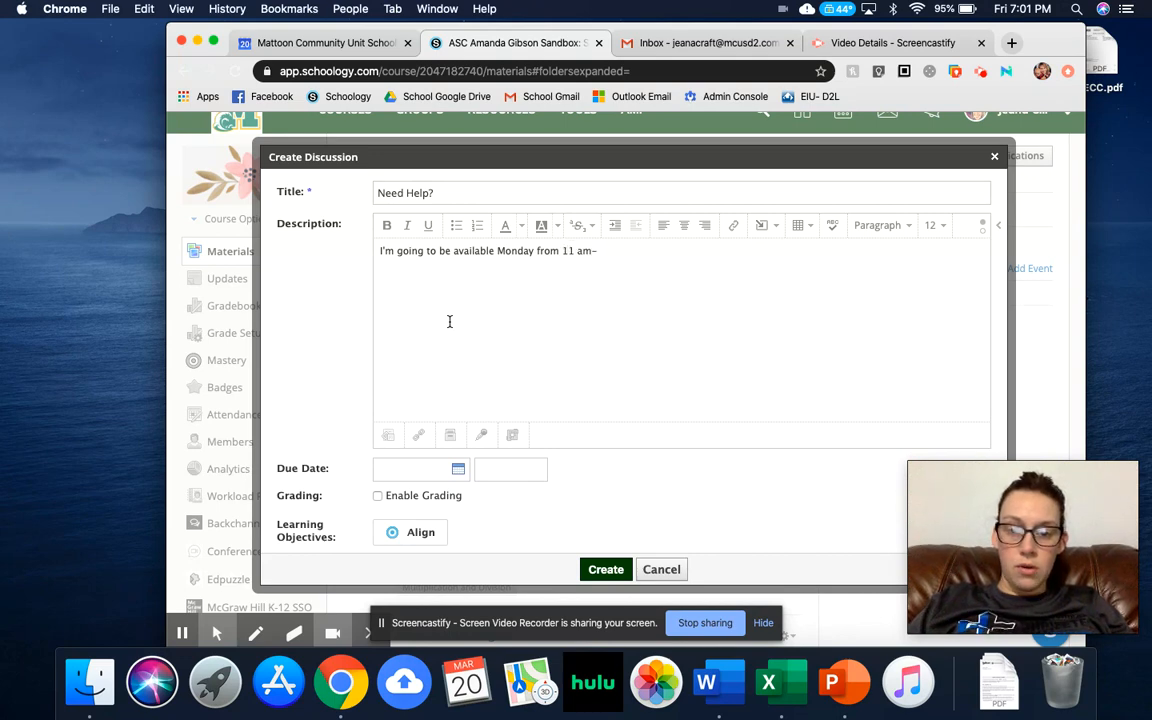
type("1 pm. L")
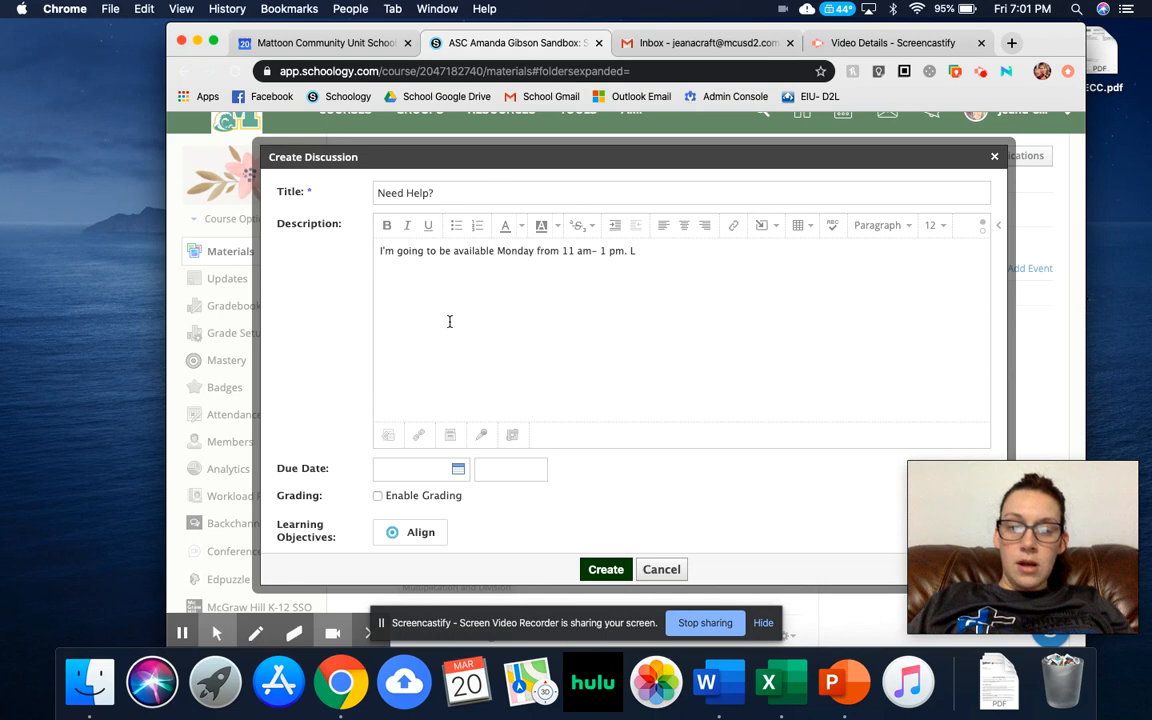
type("omment what time you w")
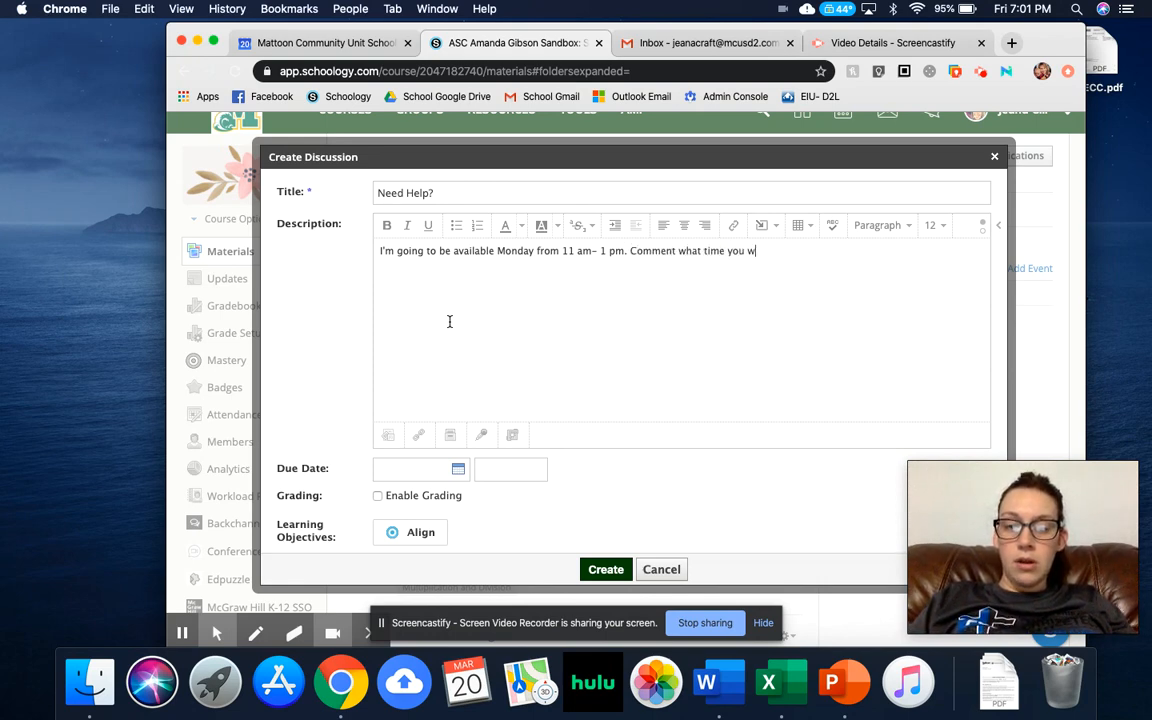
type("ould like to")
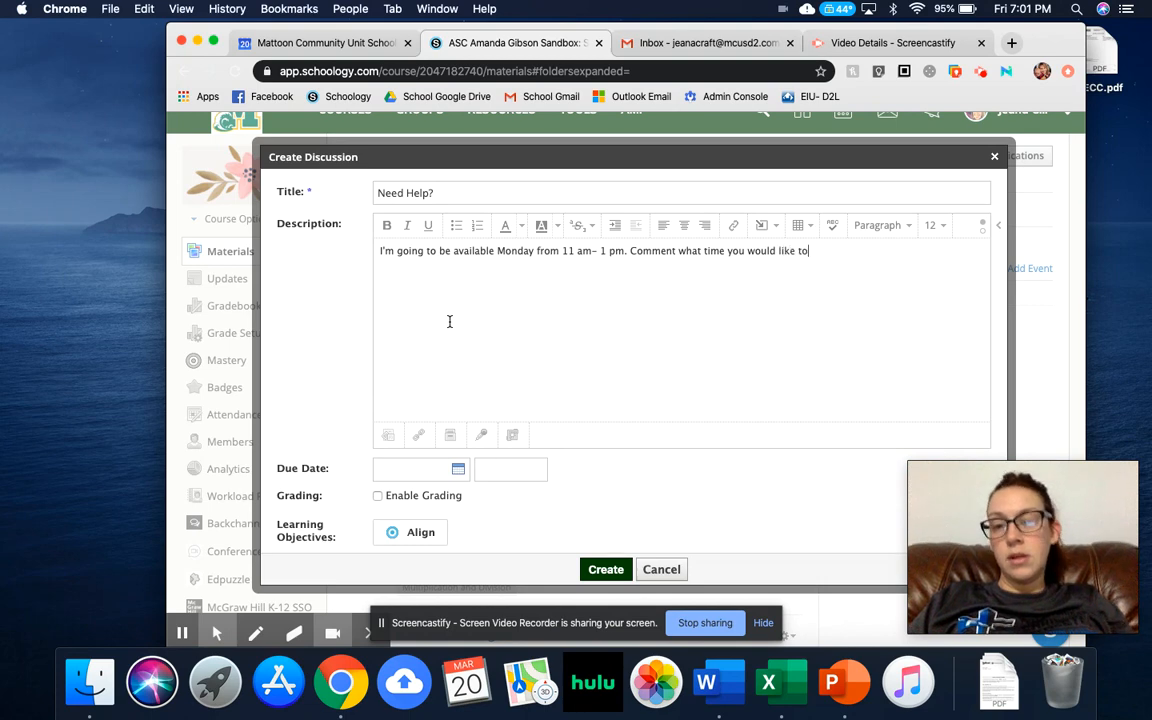
type("chat!")
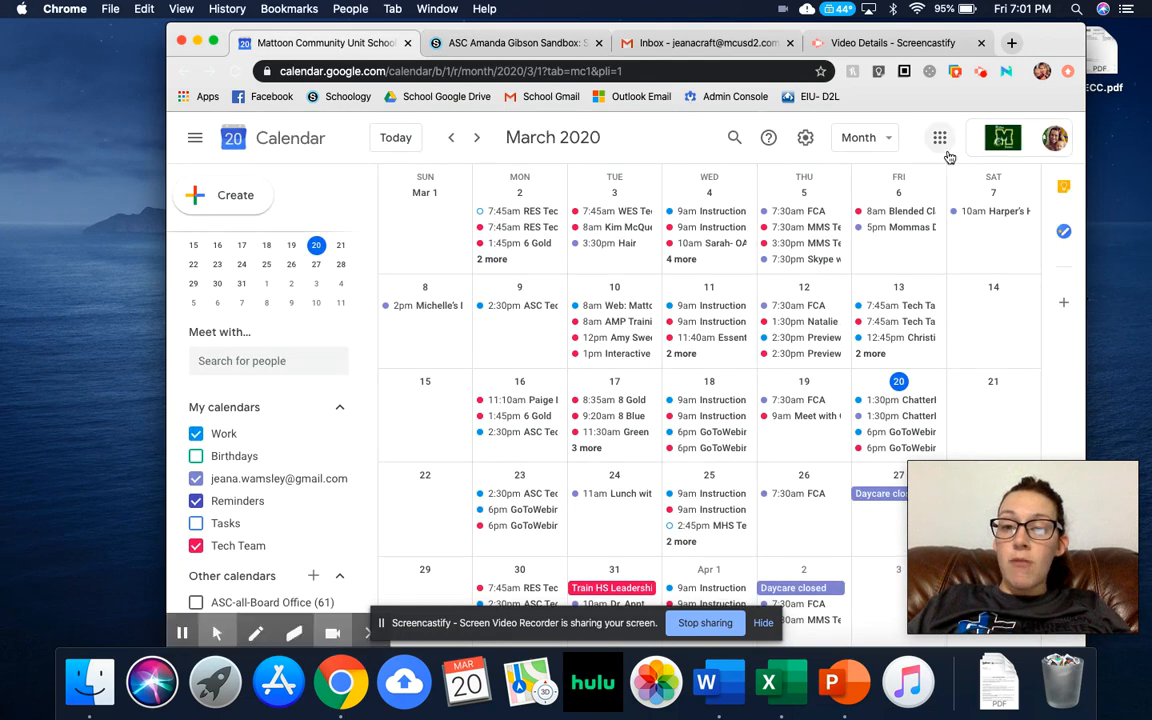
Step: Launch Google Meet from the Google apps grid to reach its join-or-start prompt
left_click(940, 136)
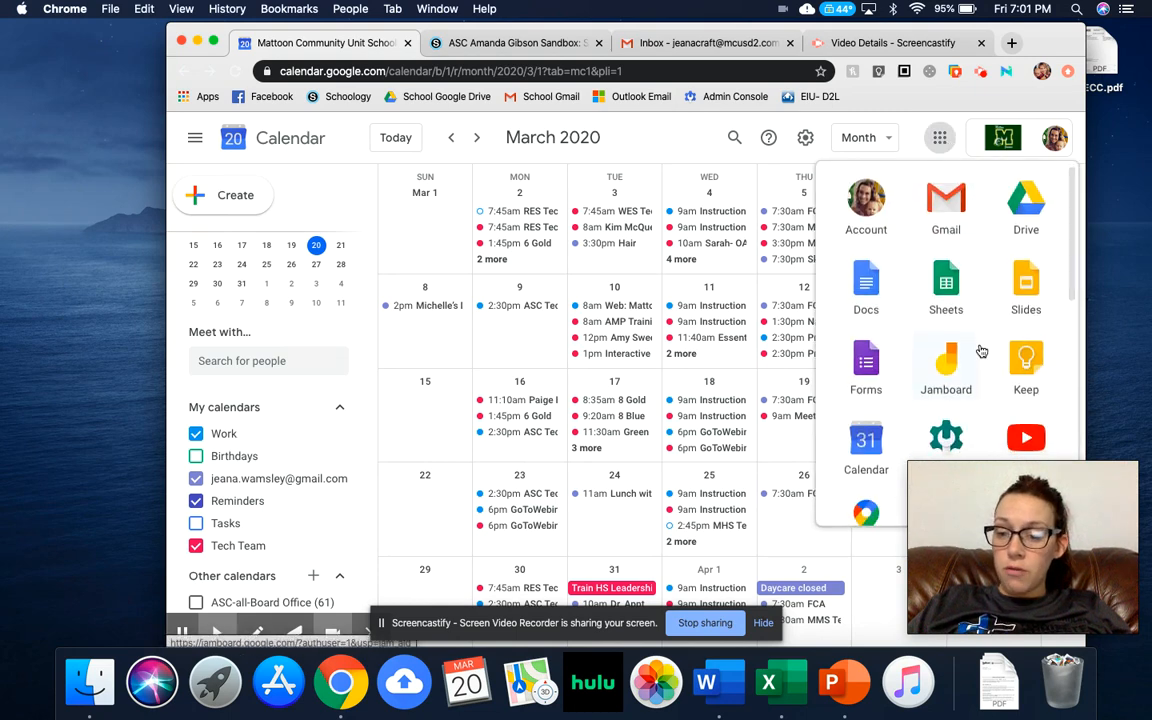
scroll("down", 3)
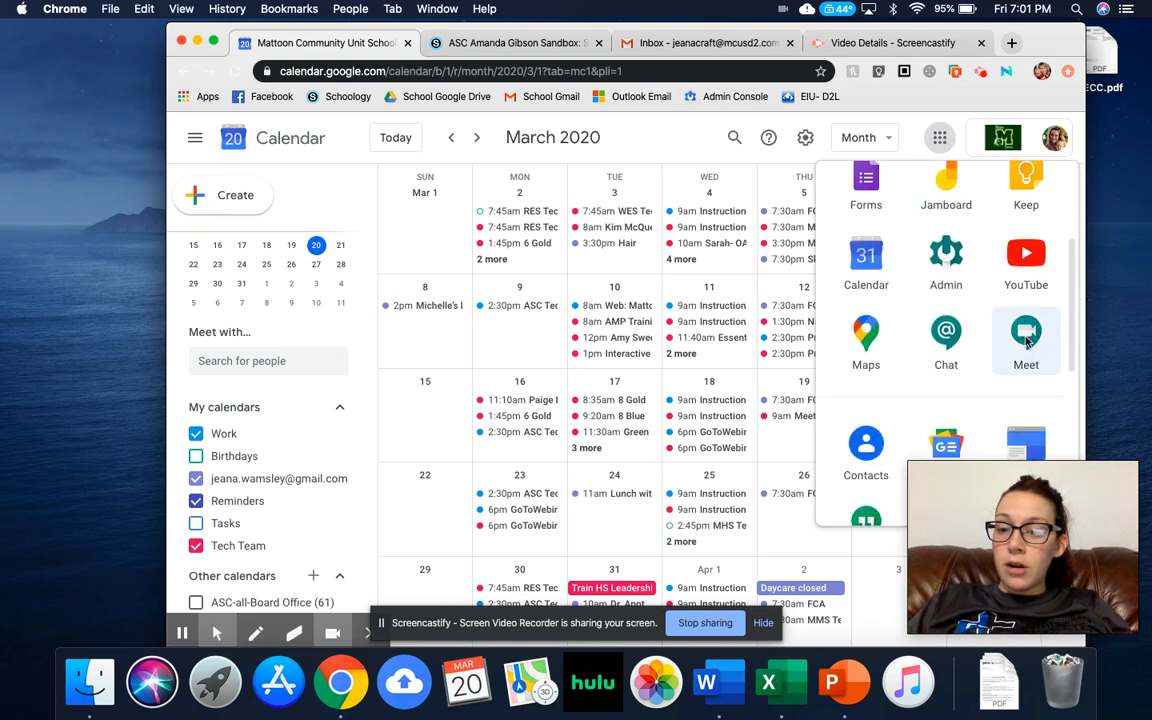
left_click(1024, 336)
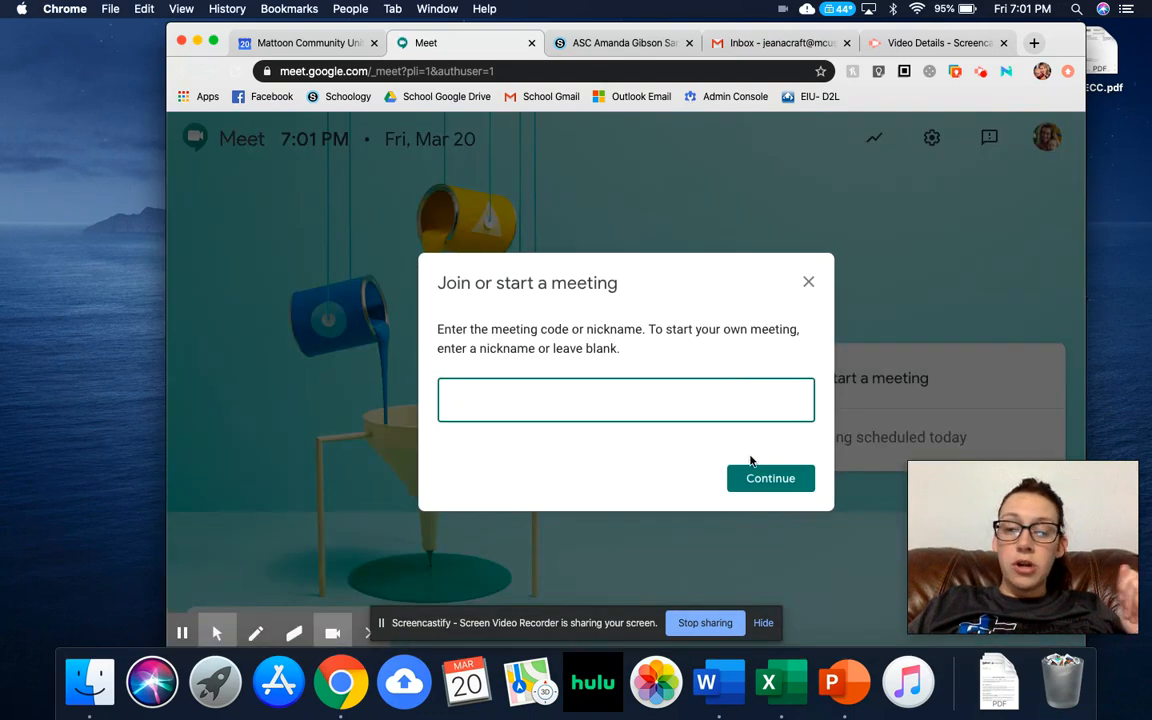
Step: Start a new Meet without a nickname and return to the Schoology draft with its link copied
left_click(770, 478)
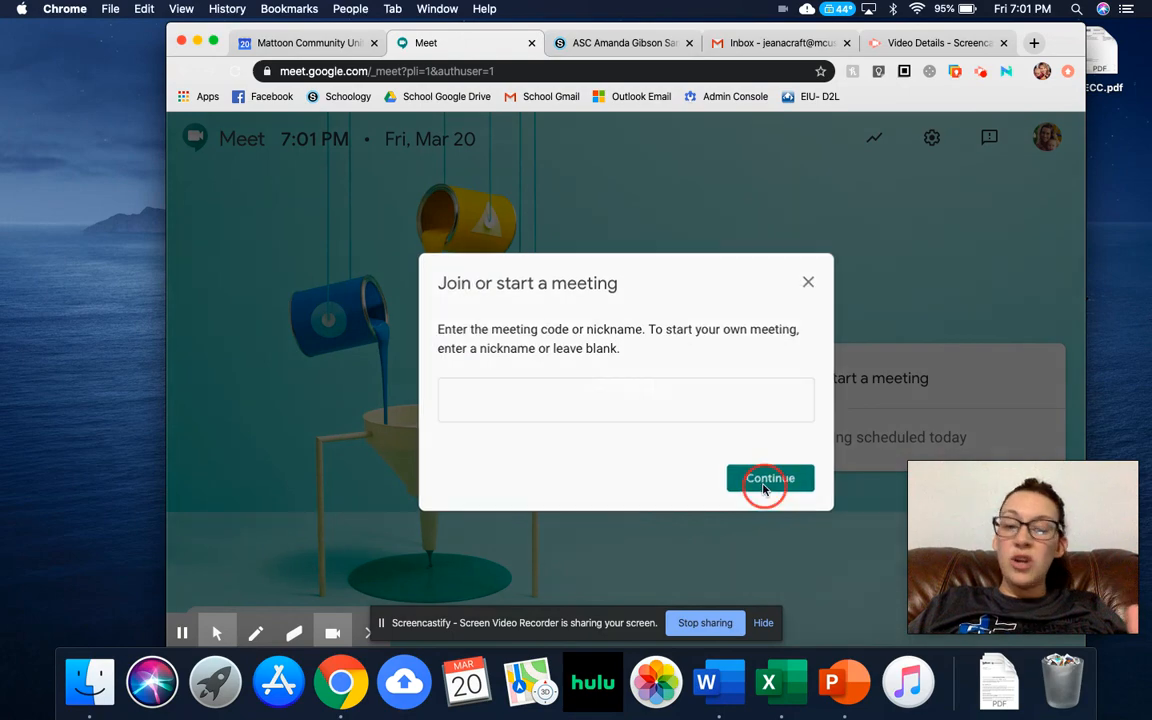
left_click(770, 478)
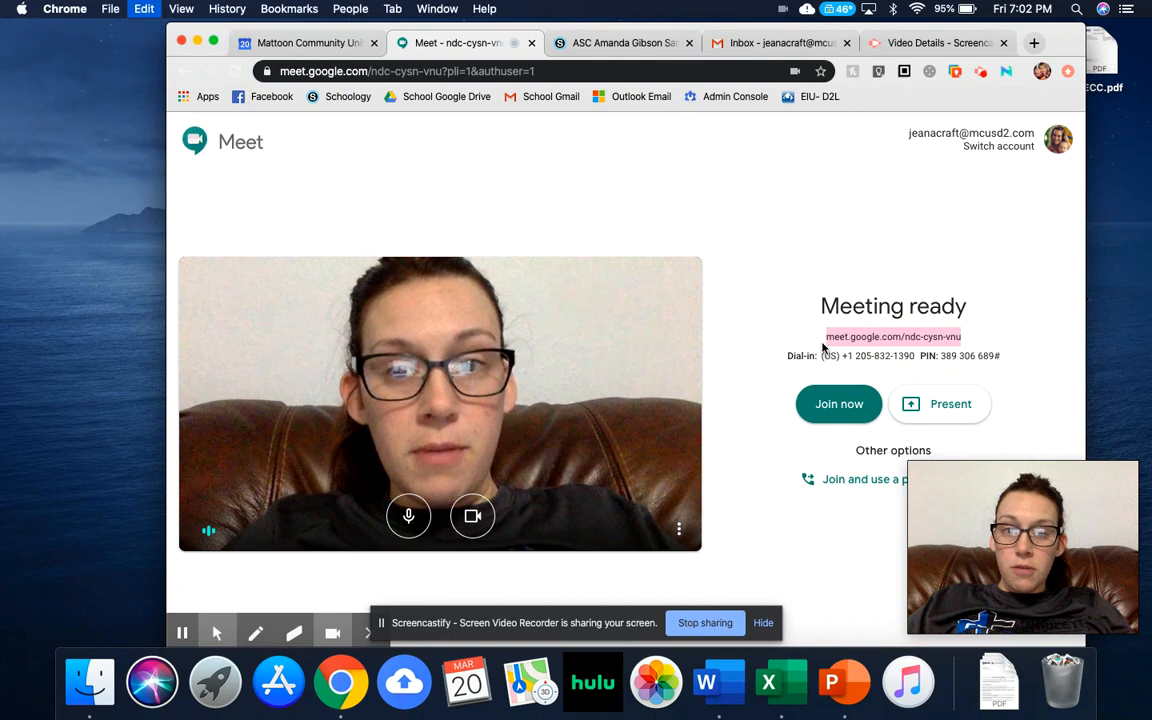
left_click(620, 44)
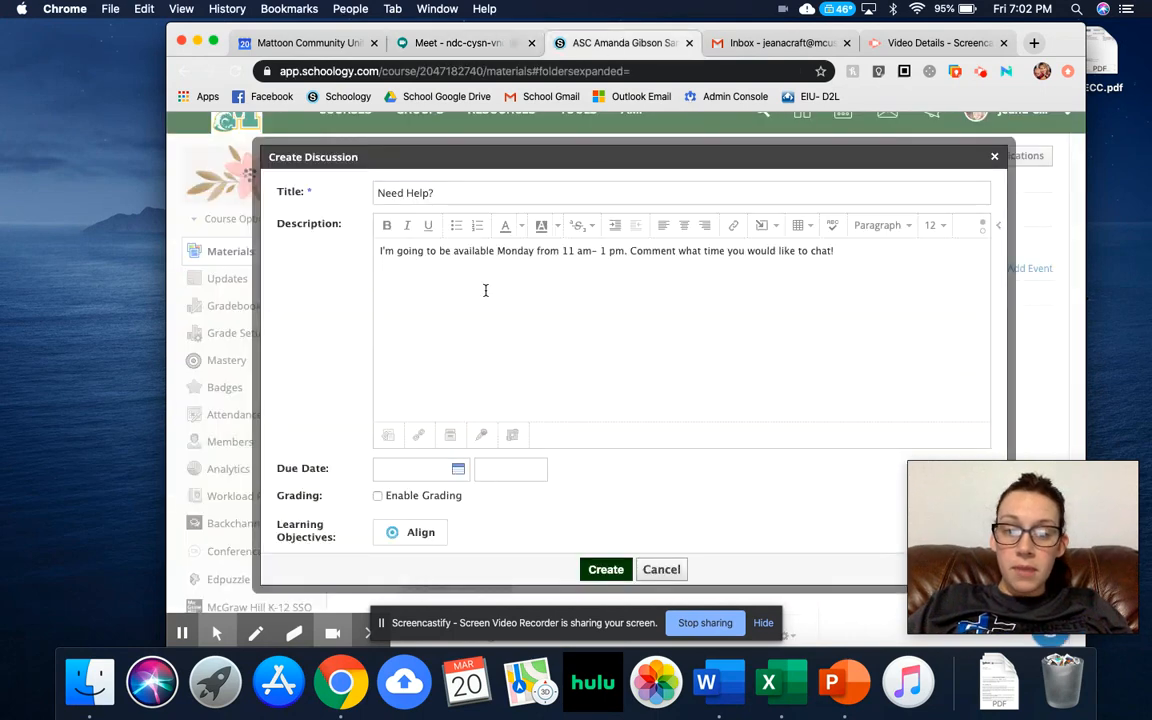
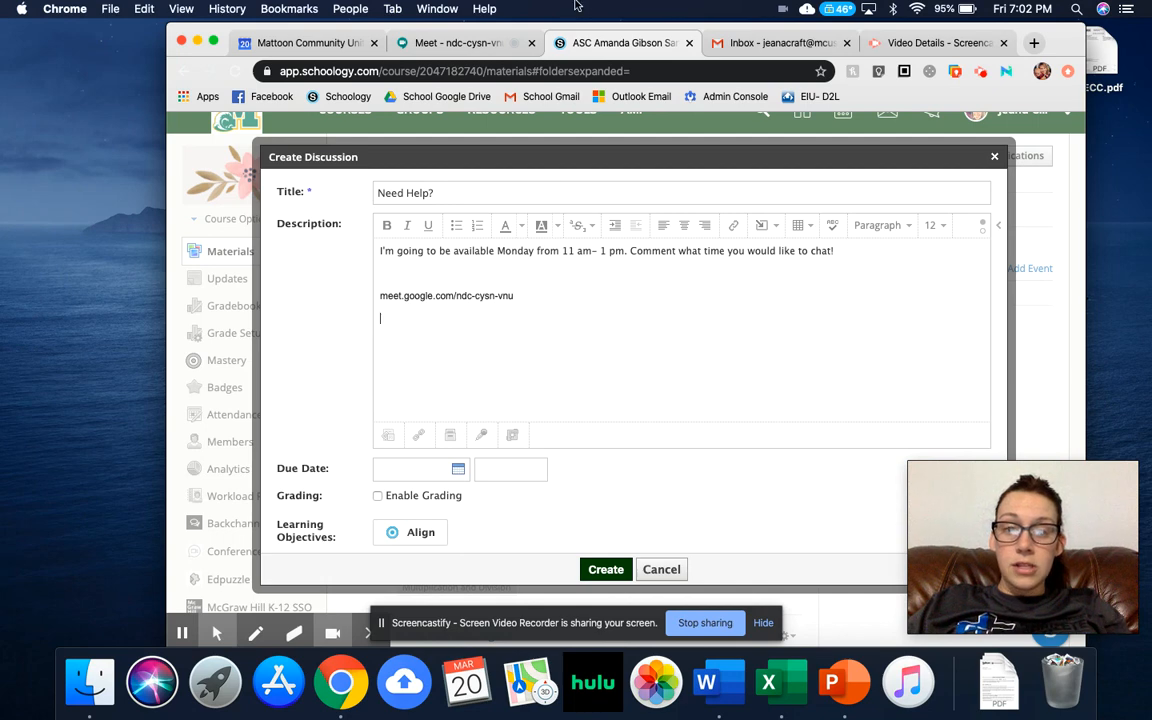
Step: Add meet.google.com/ndc-cysn-vnu to the description and fetch the dial-in number and PIN from Meet
left_click(464, 42)
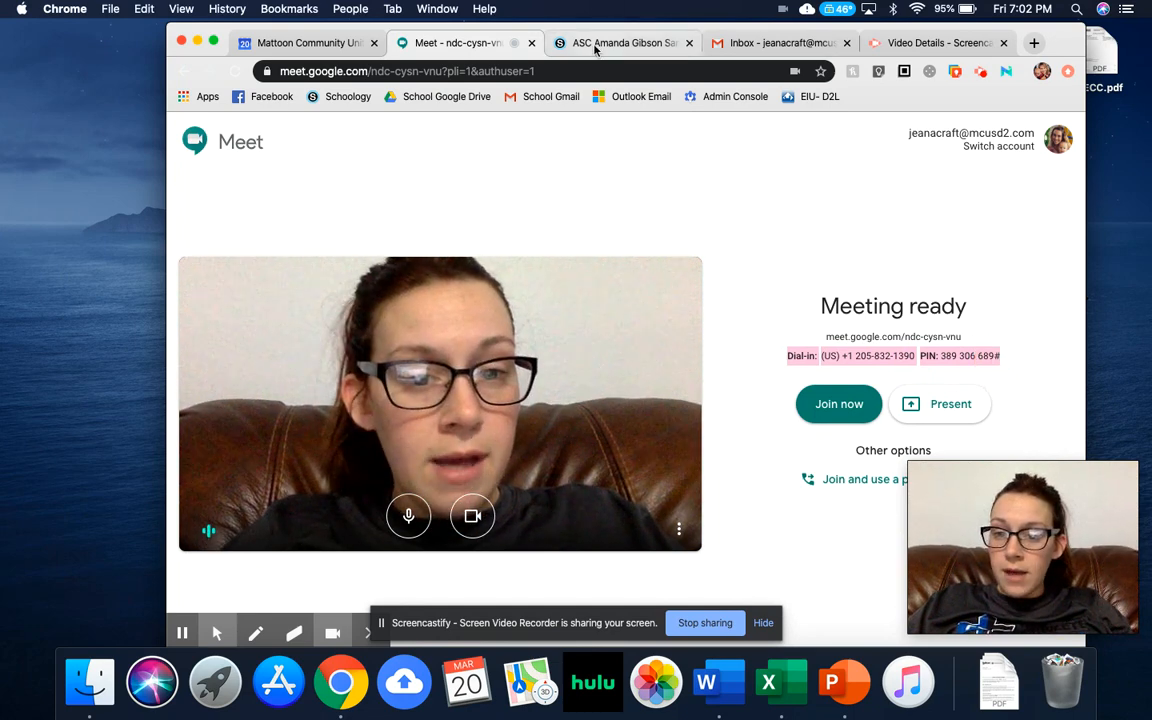
left_click(622, 44)
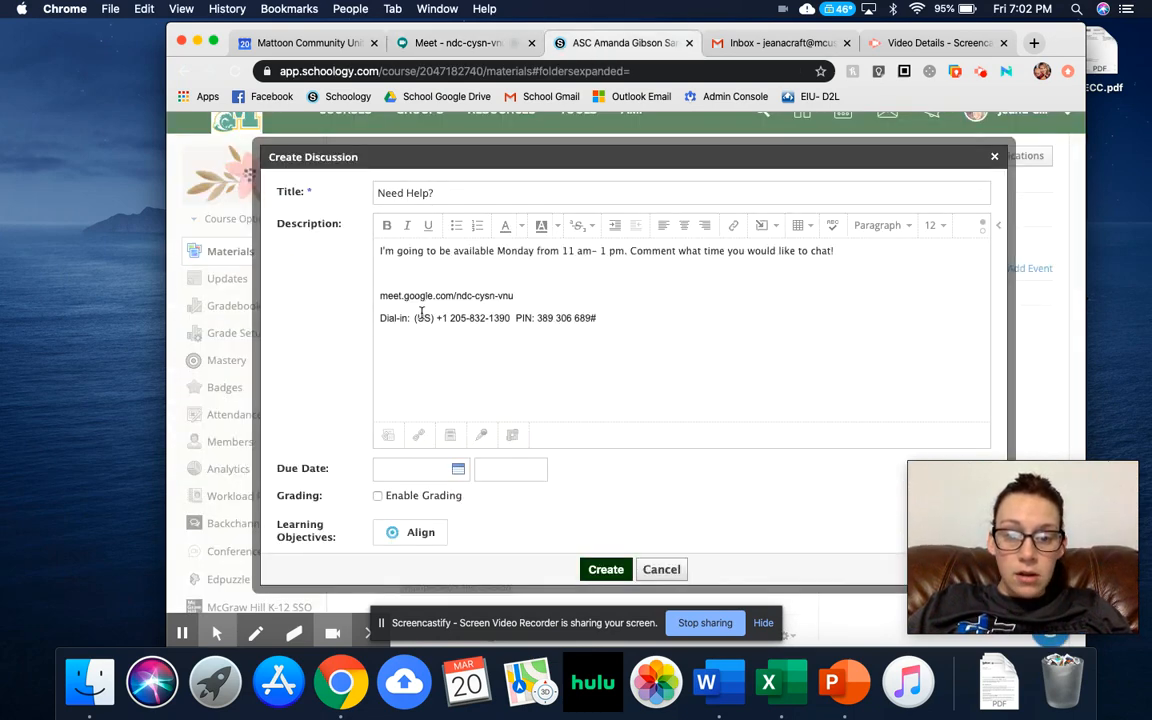
mouse_move(536, 318)
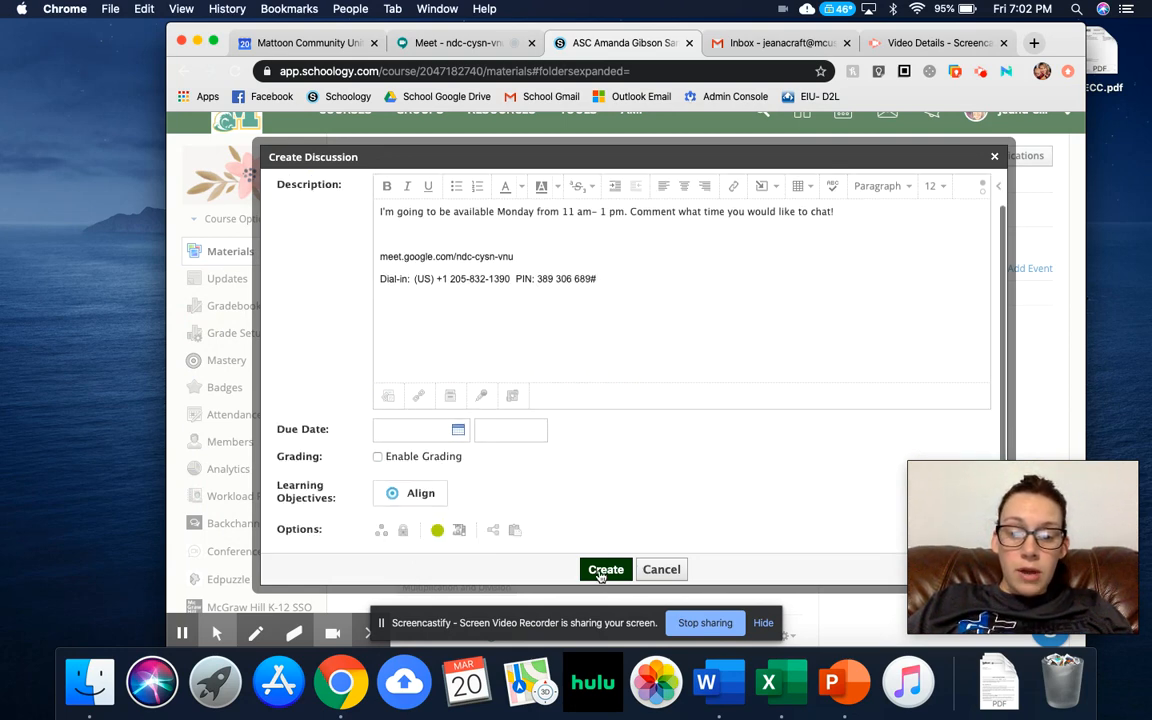
Step: Publish the Need Help? discussion and view the posted version in the materials list
left_click(604, 568)
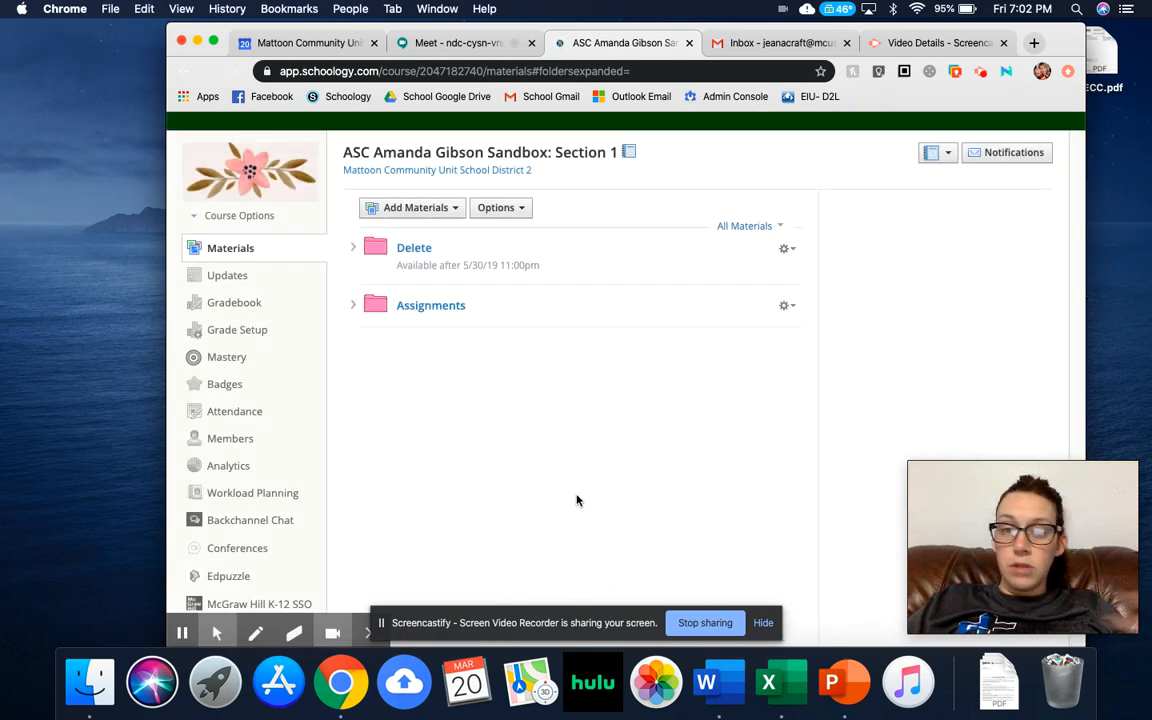
scroll("down", 3)
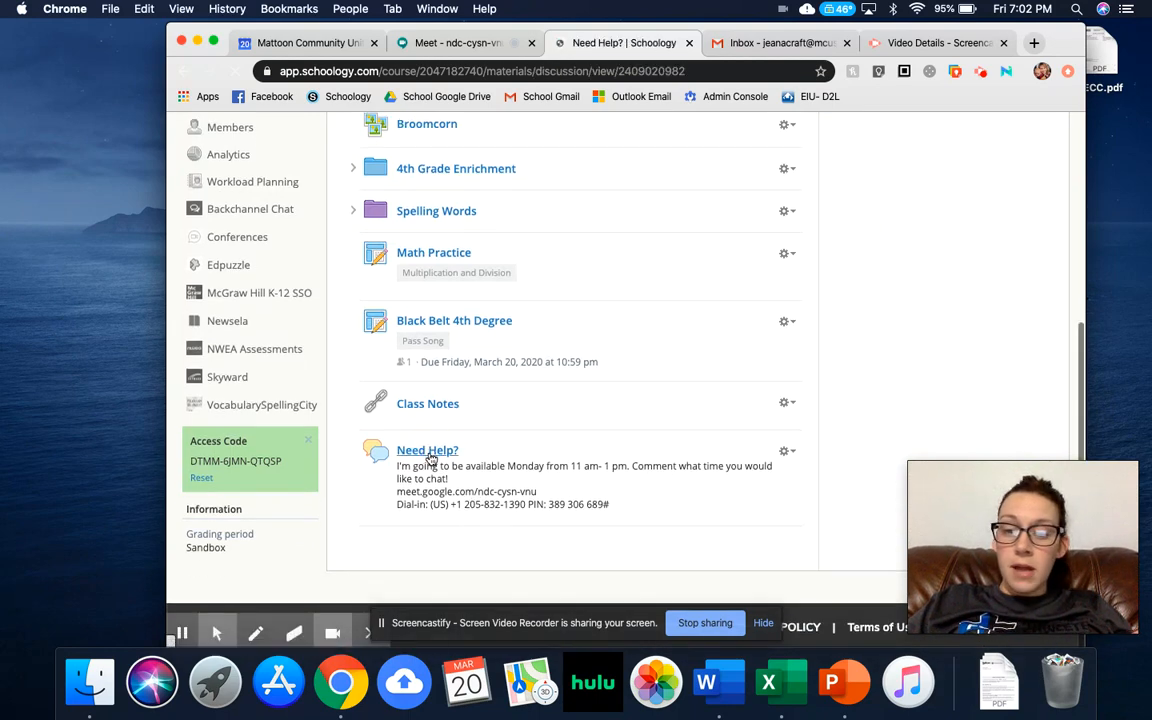
left_click(428, 450)
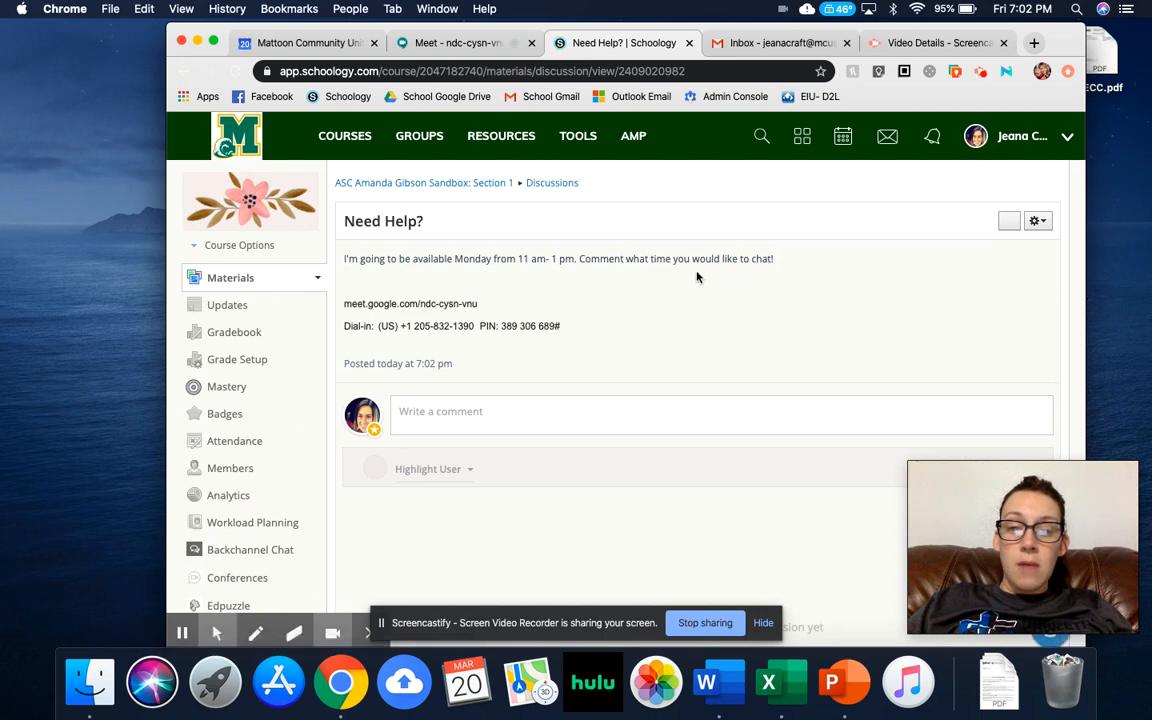
mouse_move(624, 306)
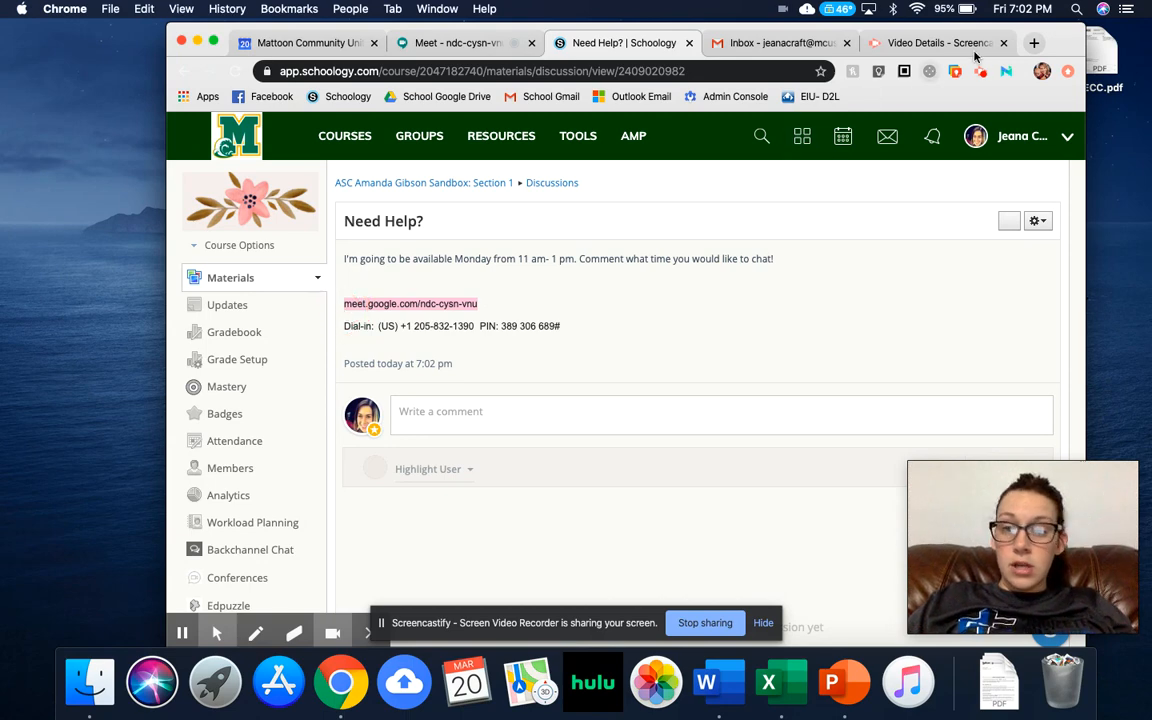
Step: Verify the posted link reaches Meet's Ready to join page, then go back to the discussion
left_click(1036, 40)
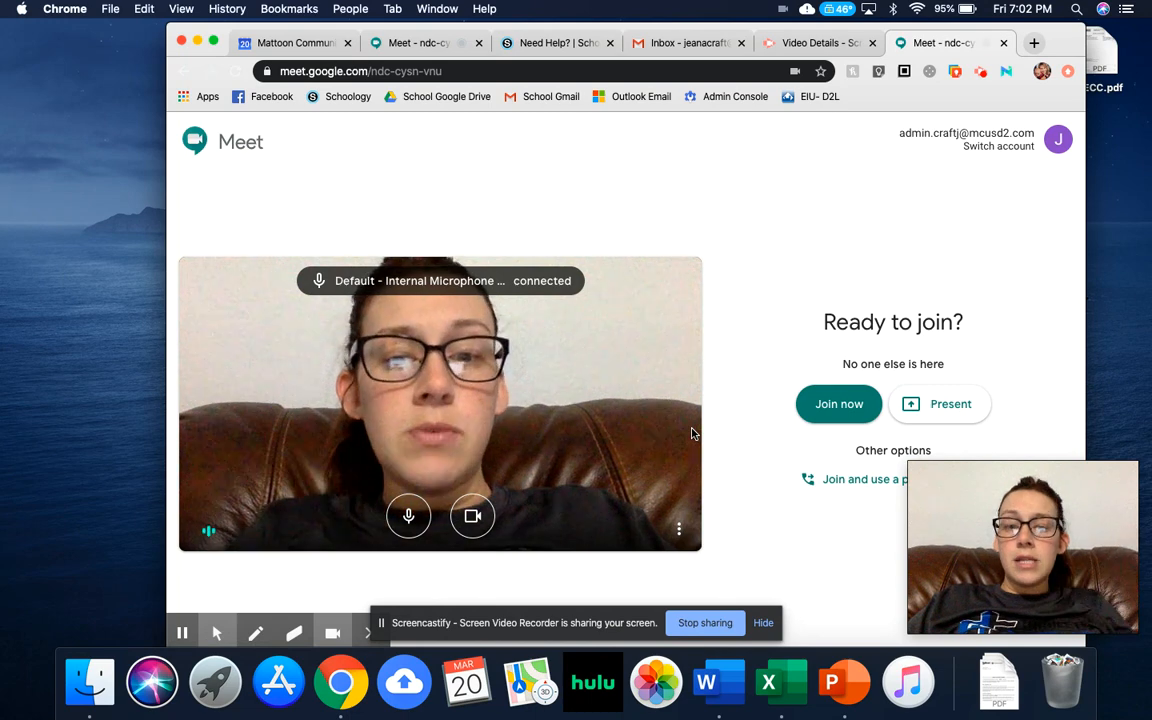
left_click(544, 44)
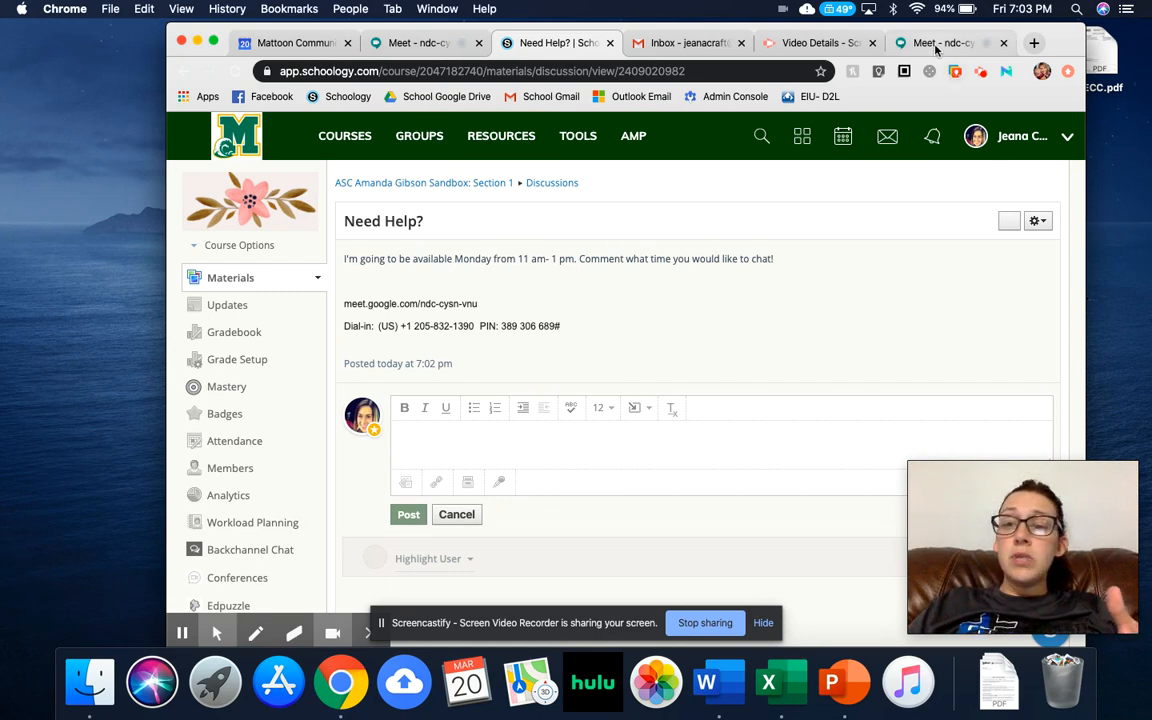
left_click(960, 44)
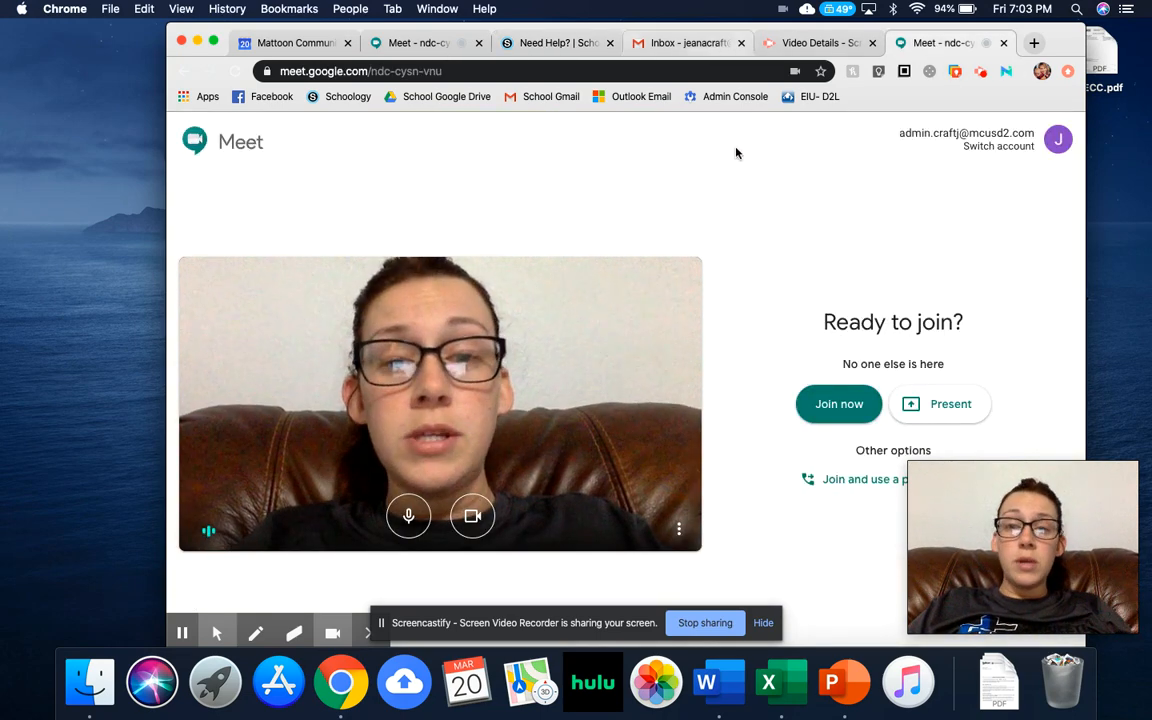
left_click(550, 44)
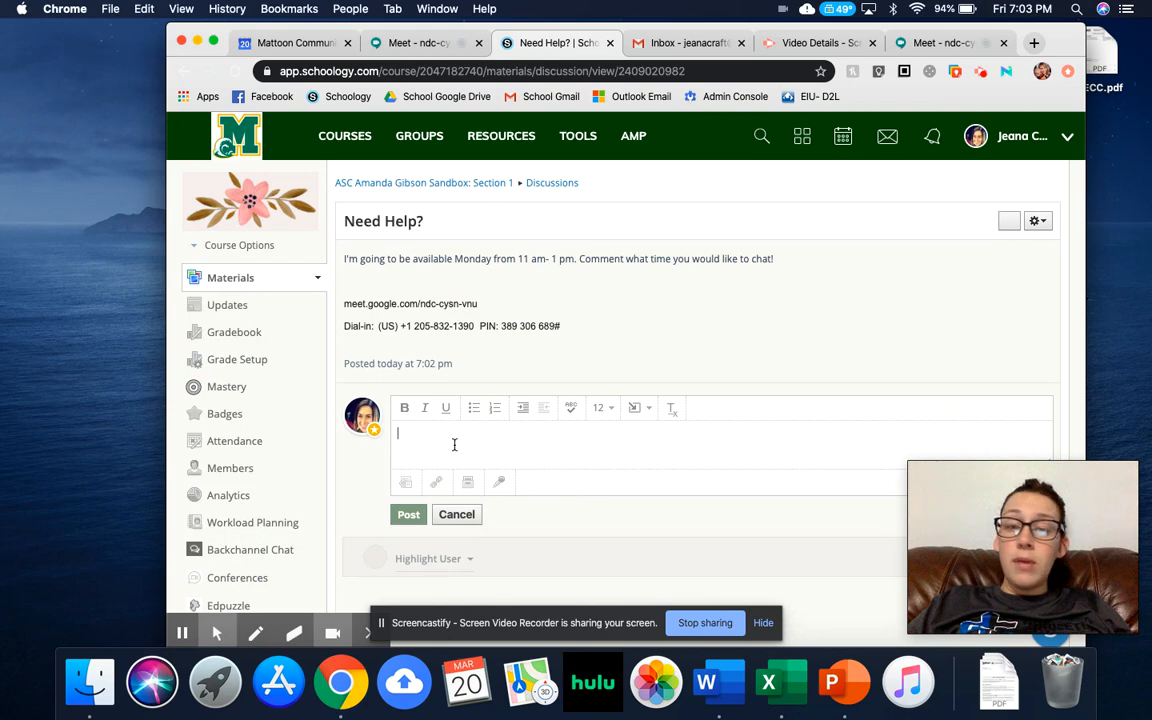